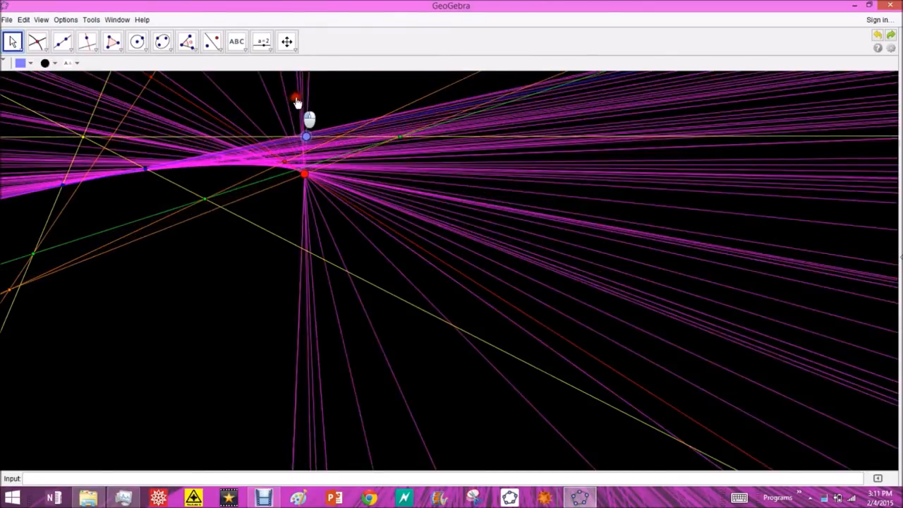
Sweep the free point back and forth so traced magenta lines start outlining the ellipse.
{"action": "left_click_drag", "start_coordinate": [297, 96], "coordinate": [479, 70]}
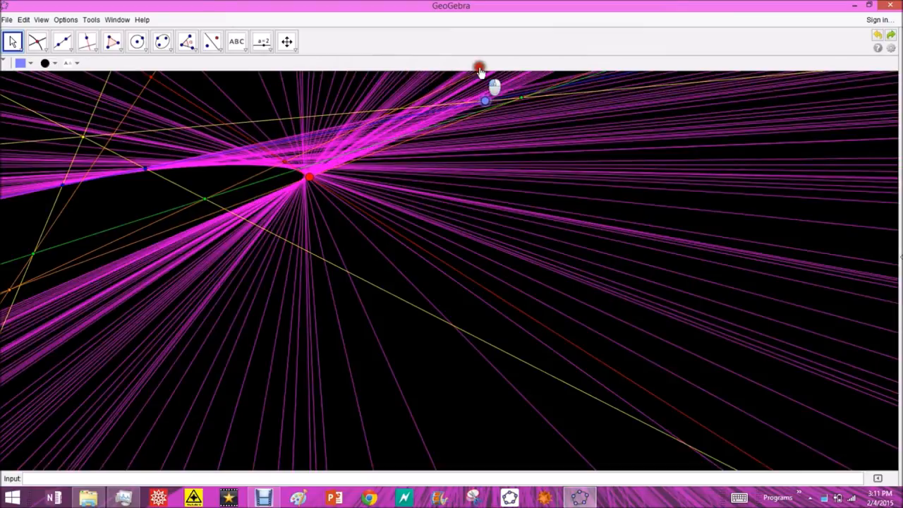
{"action": "left_click_drag", "start_coordinate": [486, 102], "coordinate": [362, 127]}
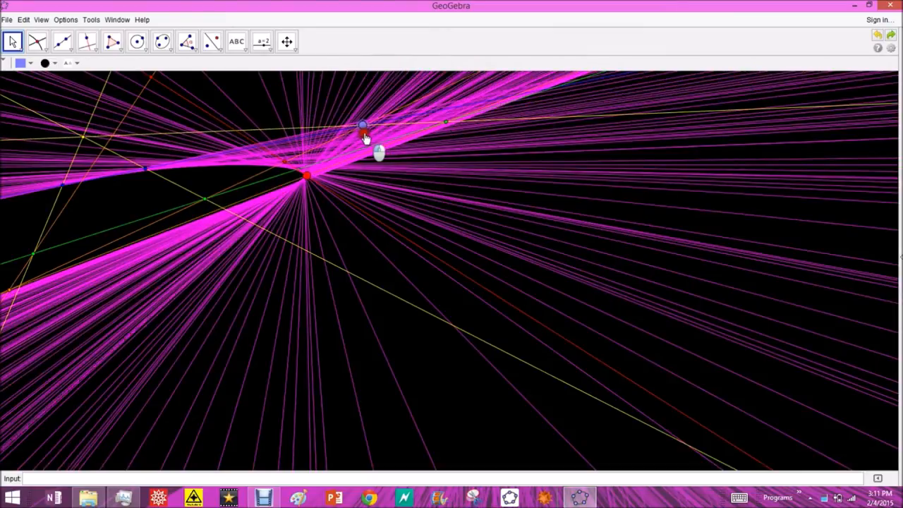
{"action": "left_click_drag", "start_coordinate": [361, 130], "coordinate": [69, 185]}
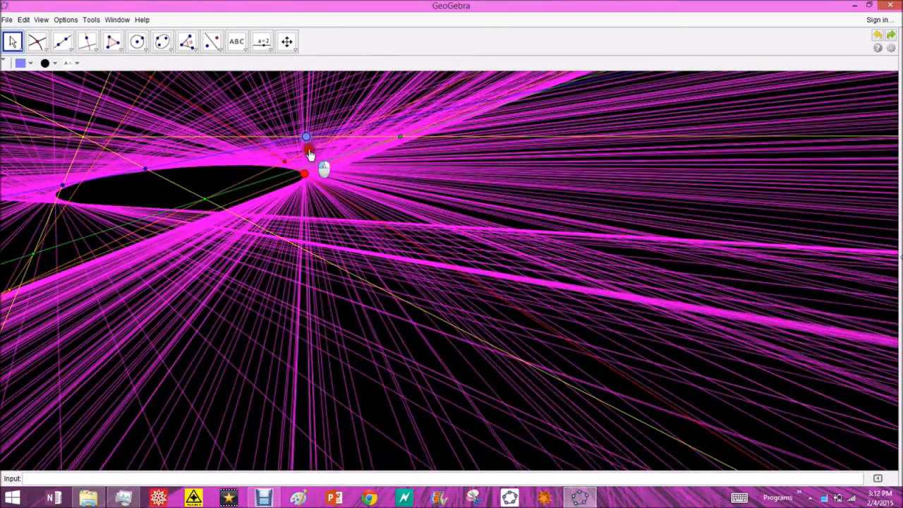
{"action": "left_click_drag", "start_coordinate": [305, 136], "coordinate": [496, 98]}
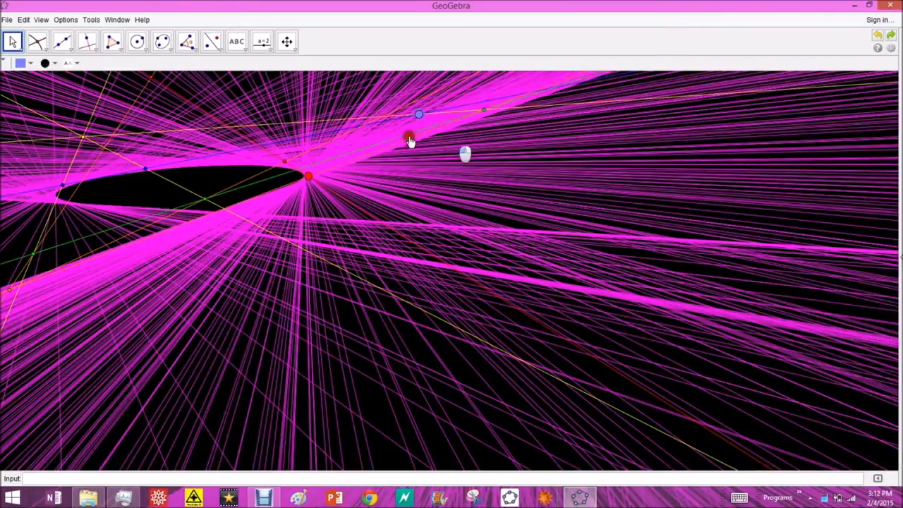
{"action": "left_click_drag", "start_coordinate": [418, 114], "coordinate": [127, 172]}
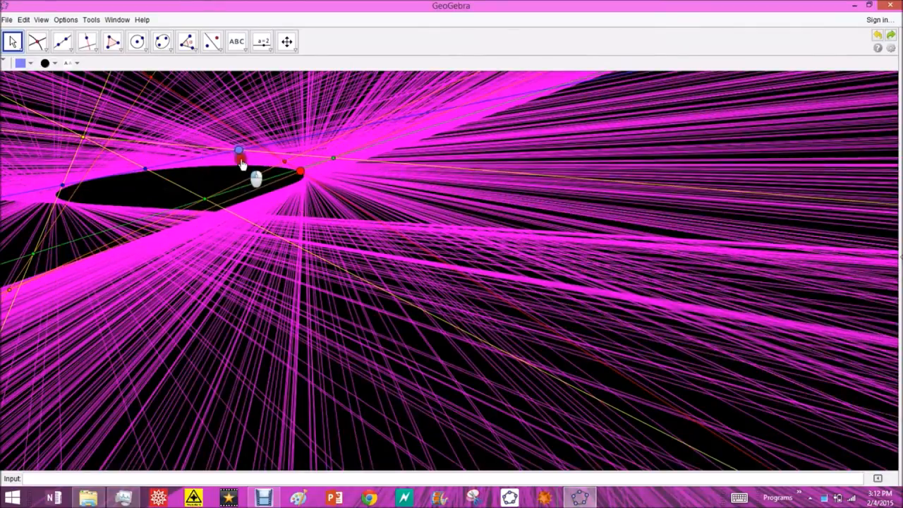
Keep dragging the free point above and down the left side until traces blanket the view around the ellipse.
{"action": "left_click_drag", "start_coordinate": [239, 149], "coordinate": [478, 101]}
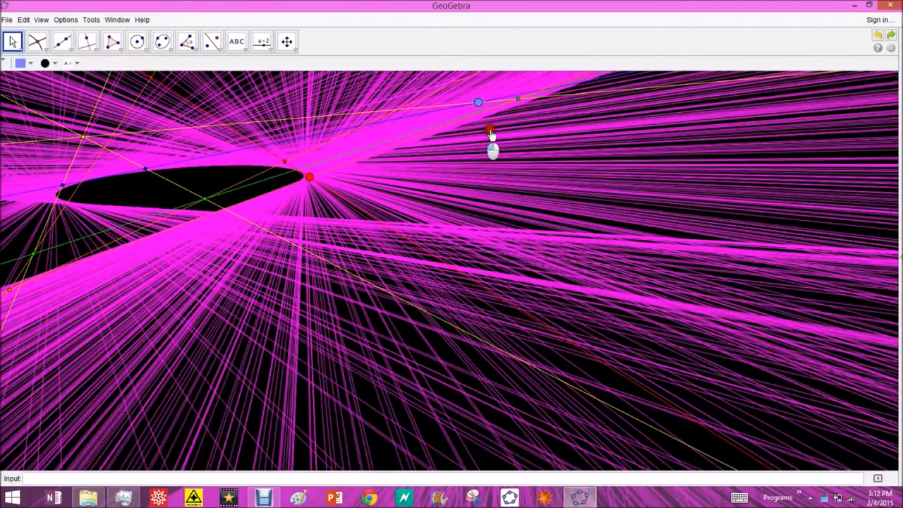
{"action": "left_click_drag", "start_coordinate": [491, 134], "coordinate": [163, 195]}
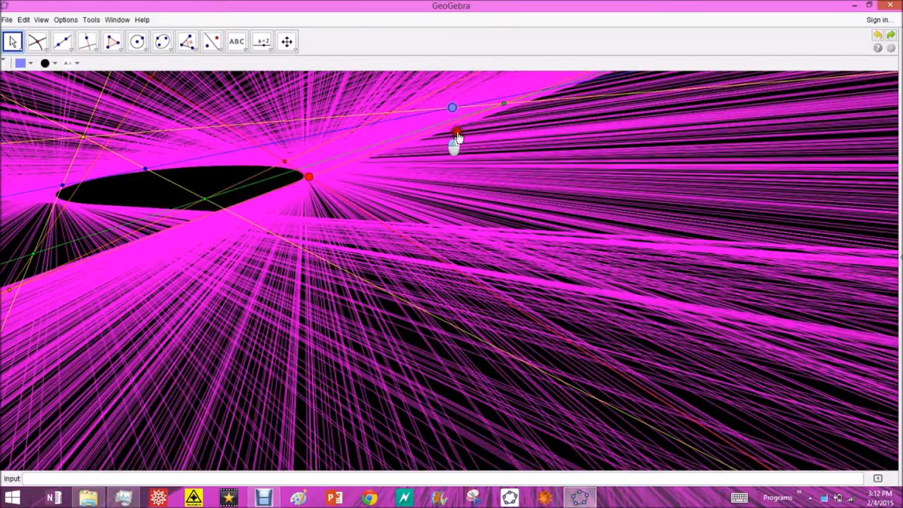
{"action": "left_click_drag", "start_coordinate": [457, 134], "coordinate": [434, 164]}
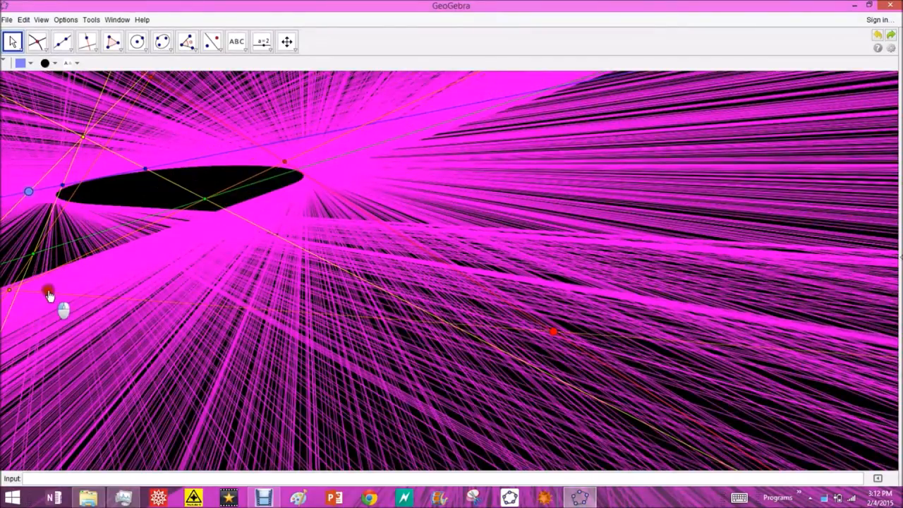
{"action": "left_click_drag", "start_coordinate": [50, 292], "coordinate": [242, 256]}
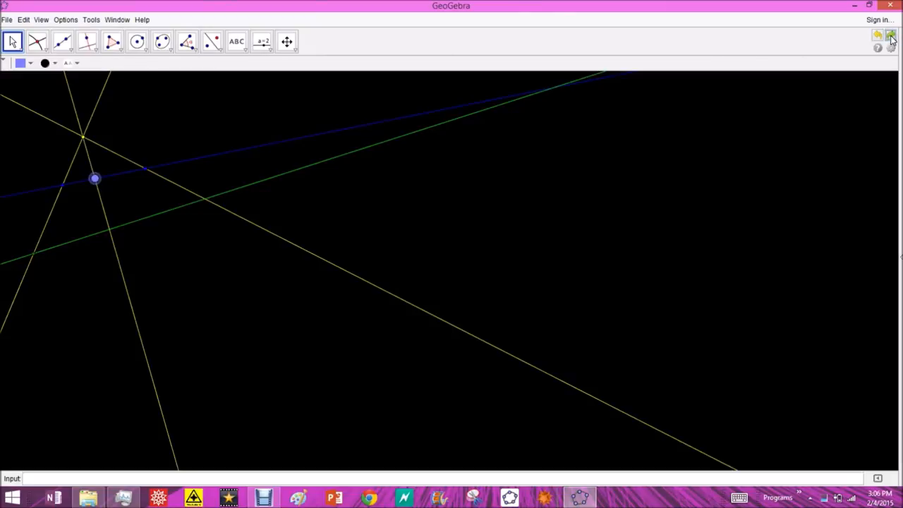
Refresh the views so all magenta traces are cleared, leaving only the base lines.
{"action": "left_click", "coordinate": [890, 36]}
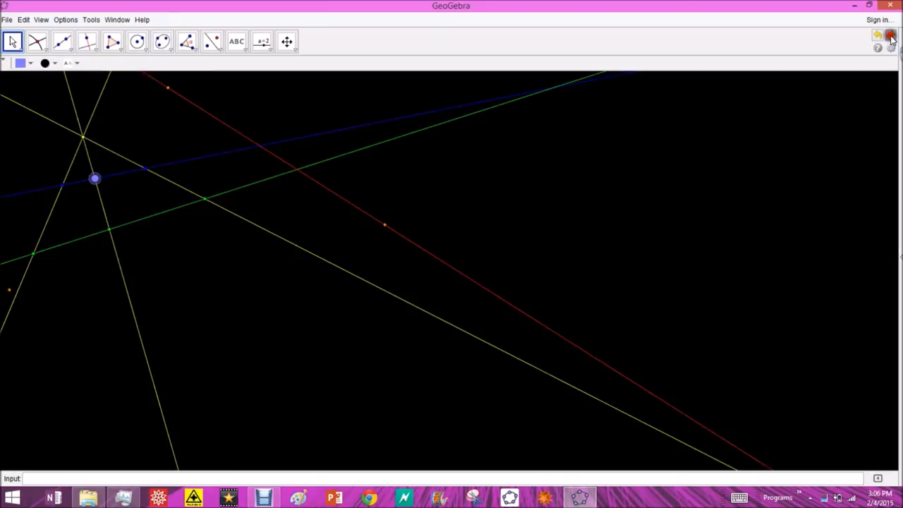
Step the construction forward to add the red and orange lines crossing the existing ones.
{"action": "left_click", "coordinate": [891, 35]}
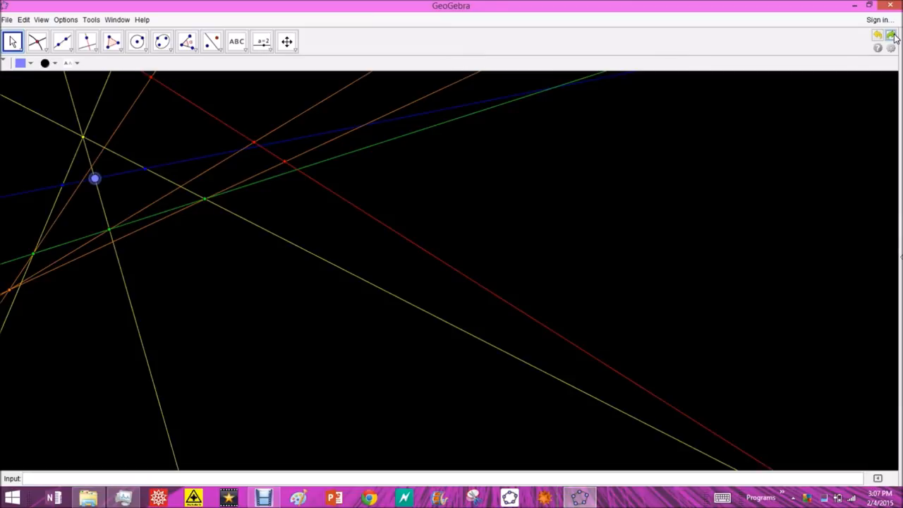
Place the red image point on the red line and restart tracing of the moving line.
{"action": "left_click", "coordinate": [254, 142]}
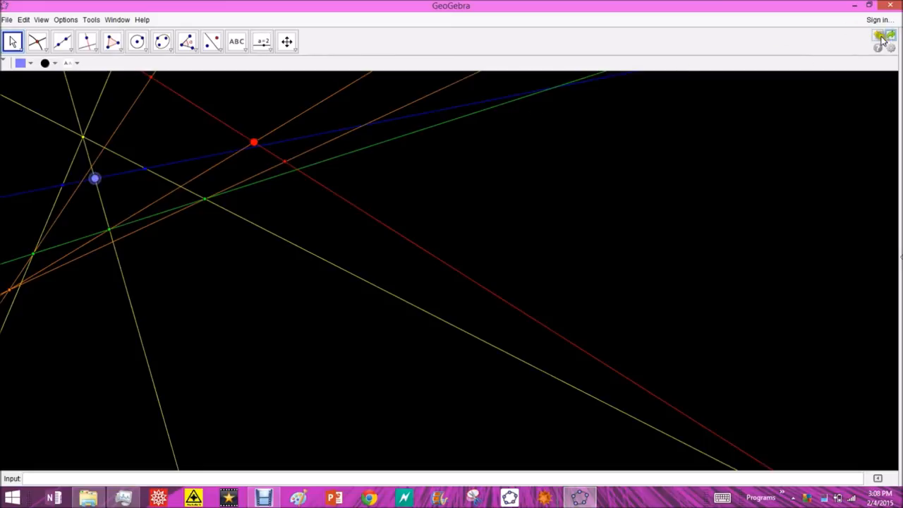
{"action": "left_click", "coordinate": [891, 35]}
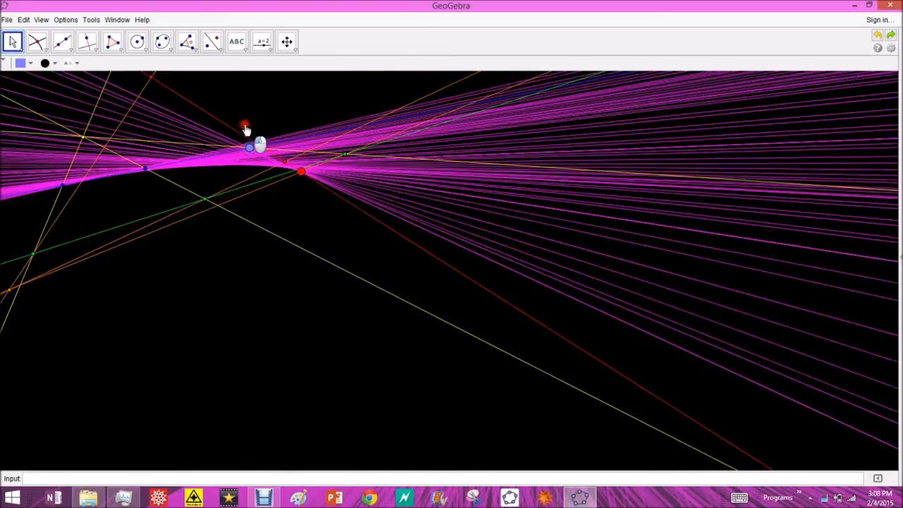
Drag the free point all around again so new traces envelope the dark ellipse around the red point.
{"action": "left_click_drag", "start_coordinate": [245, 127], "coordinate": [404, 92]}
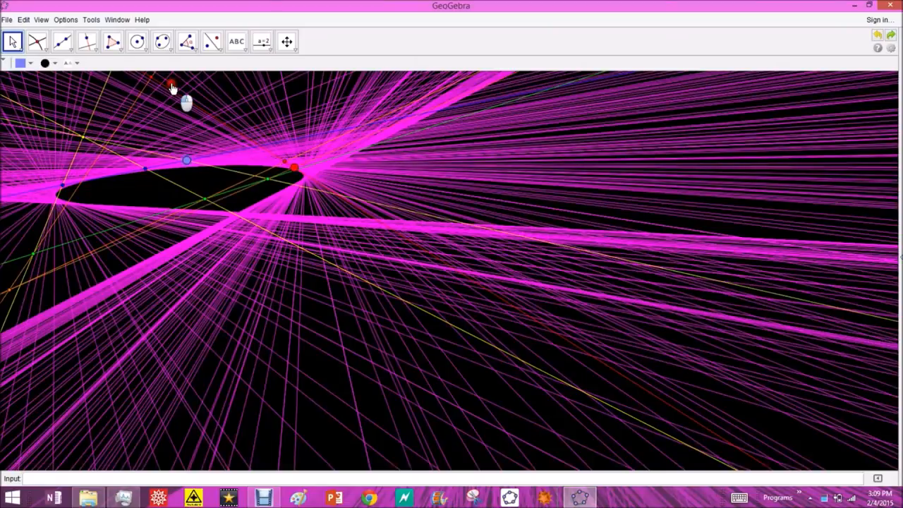
{"action": "left_click_drag", "start_coordinate": [187, 161], "coordinate": [480, 101]}
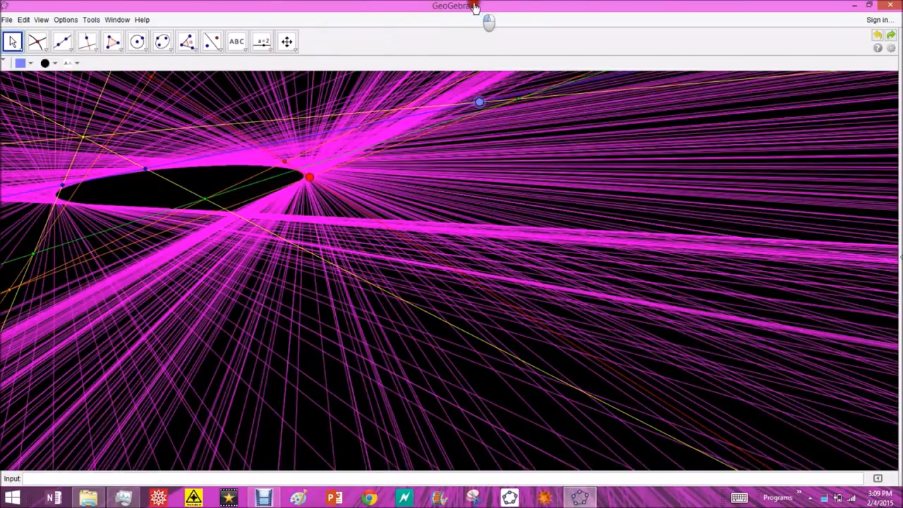
{"action": "left_click_drag", "start_coordinate": [480, 102], "coordinate": [523, 92]}
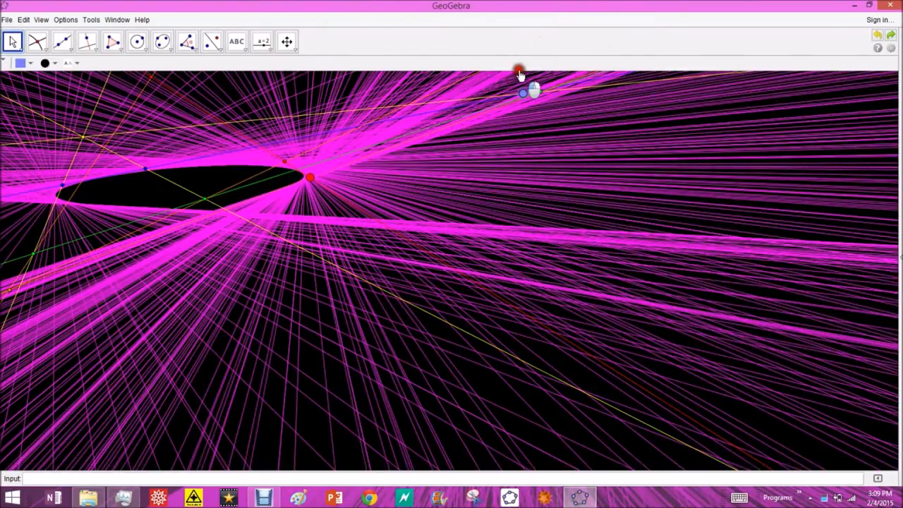
{"action": "left_click_drag", "start_coordinate": [522, 77], "coordinate": [99, 177]}
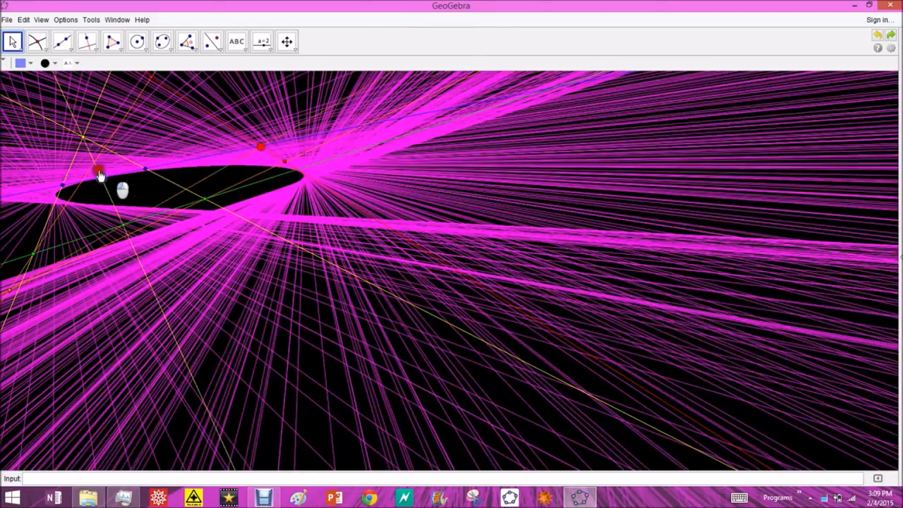
{"action": "left_click_drag", "start_coordinate": [100, 175], "coordinate": [169, 166]}
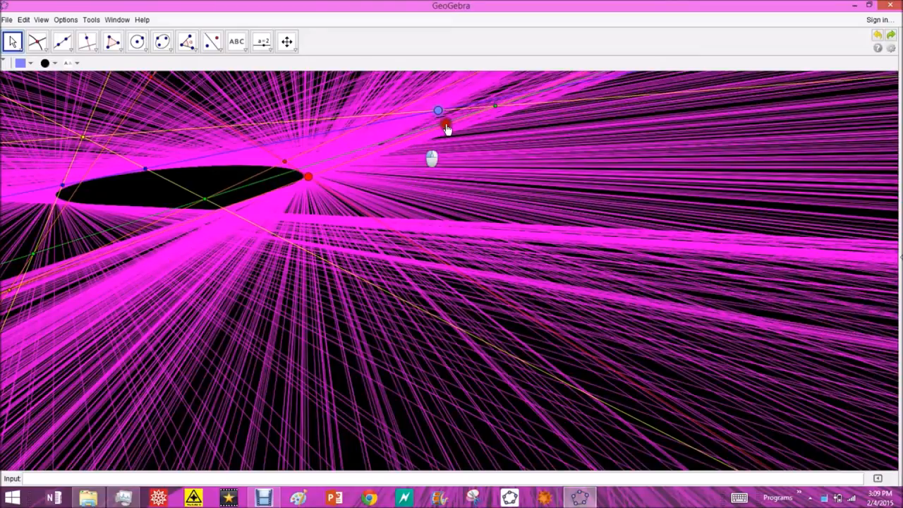
{"action": "left_click_drag", "start_coordinate": [440, 125], "coordinate": [126, 217]}
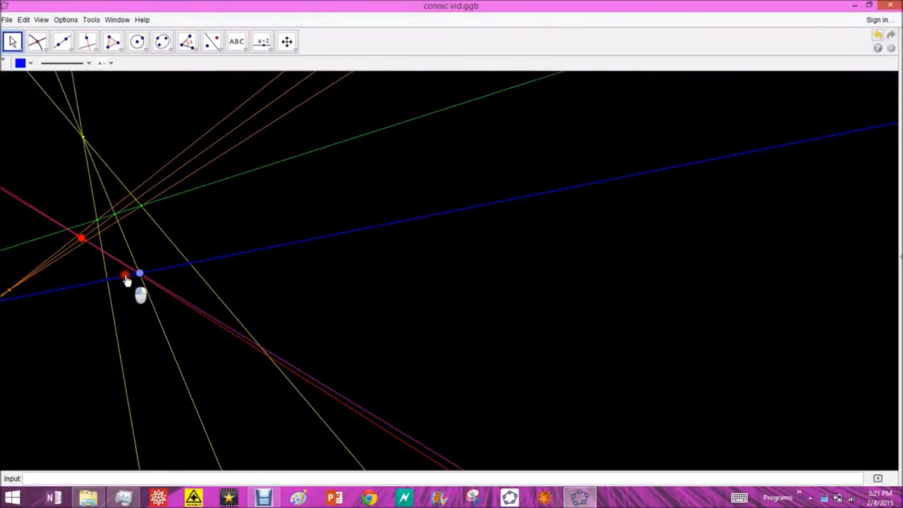
In connic vid.ggb, drag the free point so traced lines fan out into a hyperbola-shaped envelope.
{"action": "left_click_drag", "start_coordinate": [124, 275], "coordinate": [178, 141]}
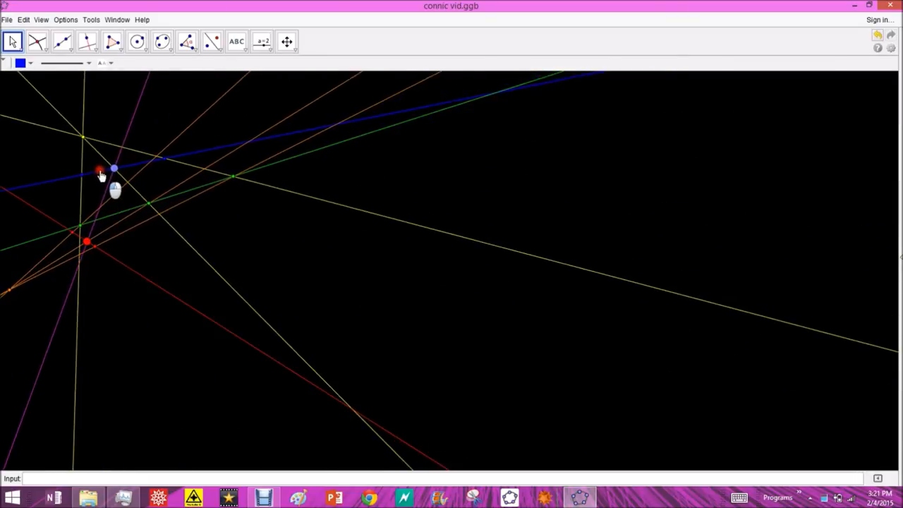
{"action": "left_click_drag", "start_coordinate": [100, 170], "coordinate": [111, 169]}
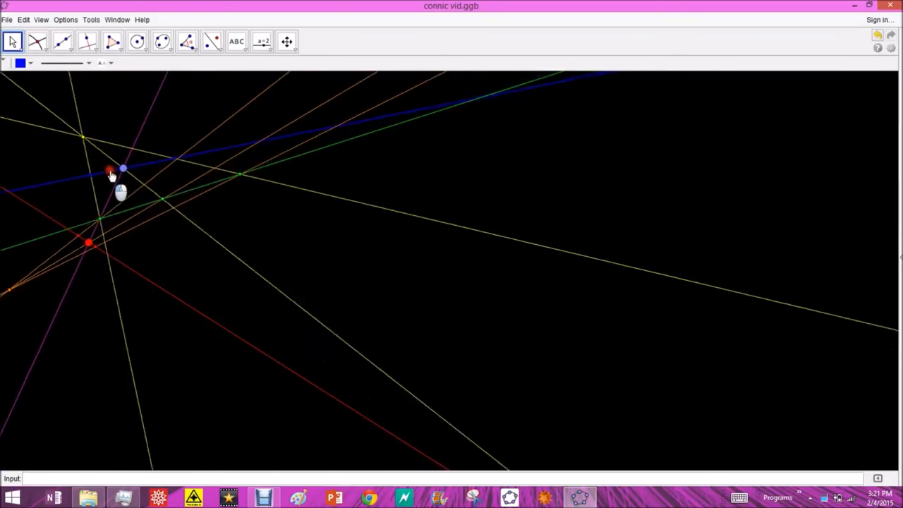
{"action": "left_click_drag", "start_coordinate": [110, 170], "coordinate": [304, 134]}
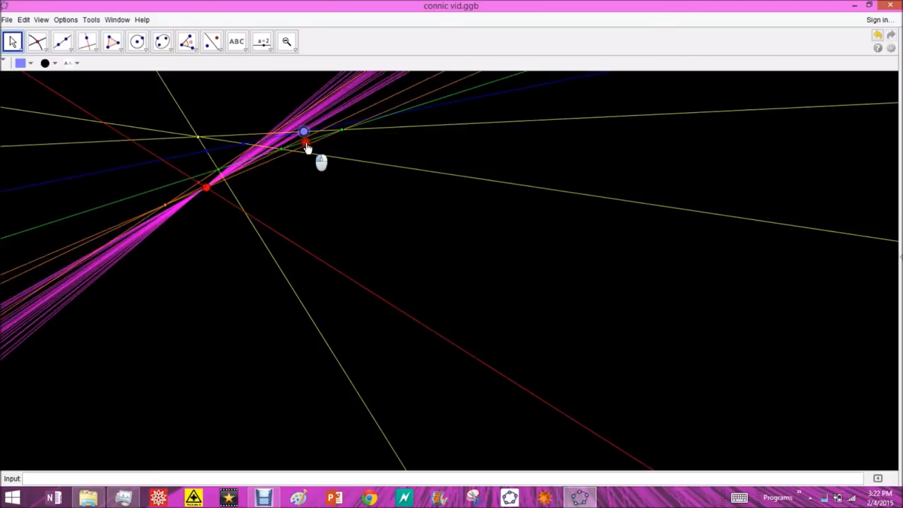
{"action": "left_click_drag", "start_coordinate": [304, 133], "coordinate": [580, 78]}
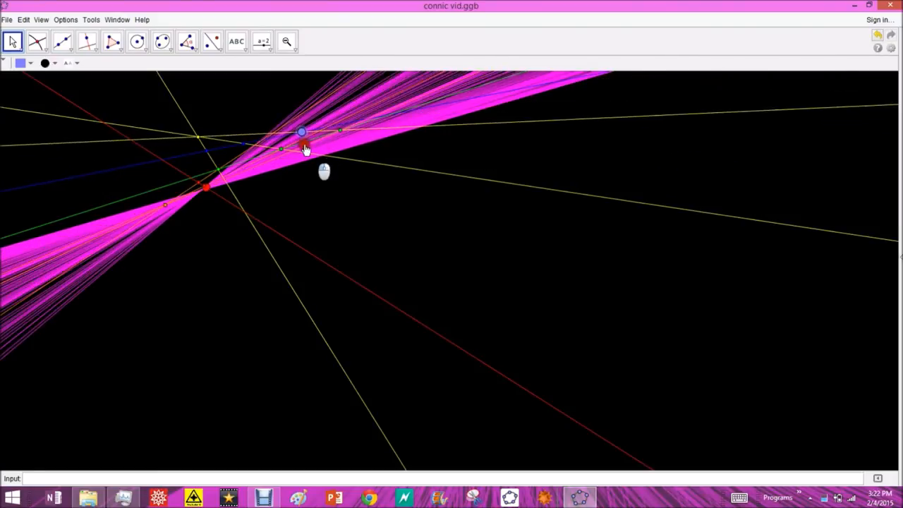
{"action": "left_click_drag", "start_coordinate": [302, 133], "coordinate": [91, 176]}
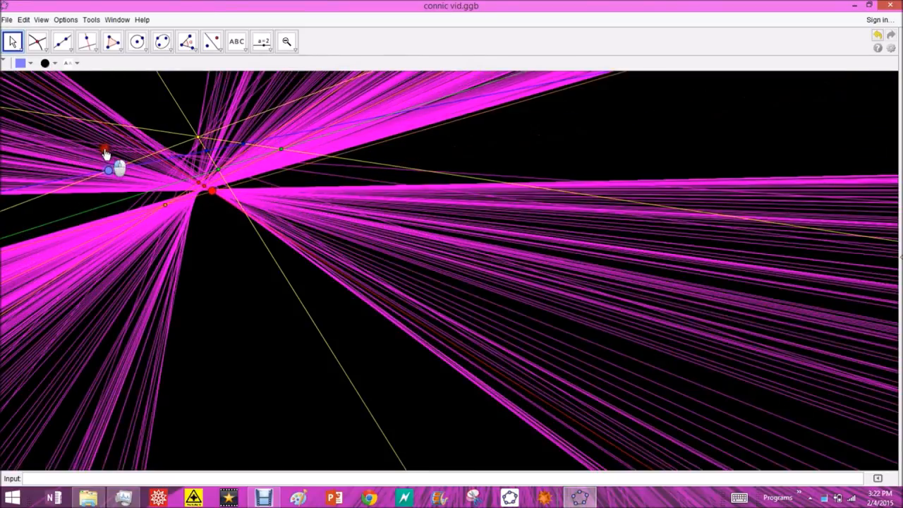
{"action": "left_click_drag", "start_coordinate": [104, 148], "coordinate": [252, 161]}
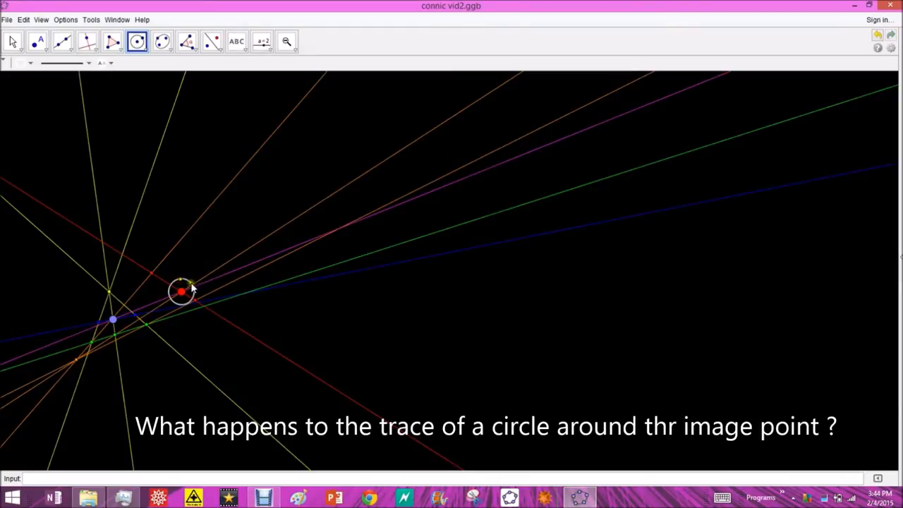
Turn Trace On for the circle around the image point and pick up the free point.
{"action": "right_click", "coordinate": [181, 291]}
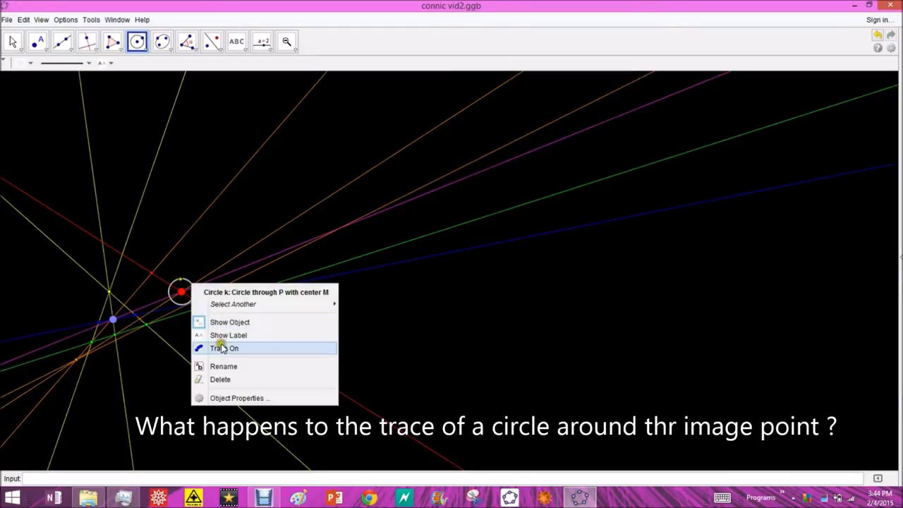
{"action": "left_click", "coordinate": [224, 347]}
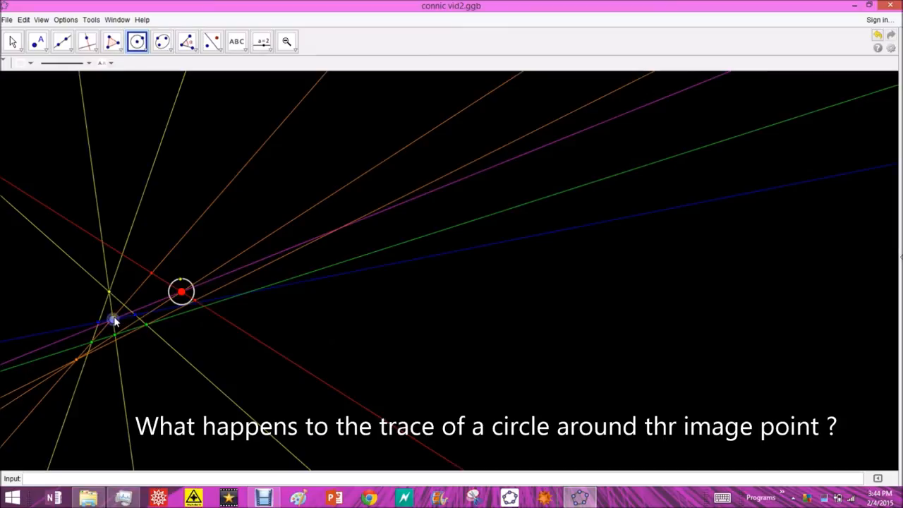
{"action": "left_click", "coordinate": [11, 41]}
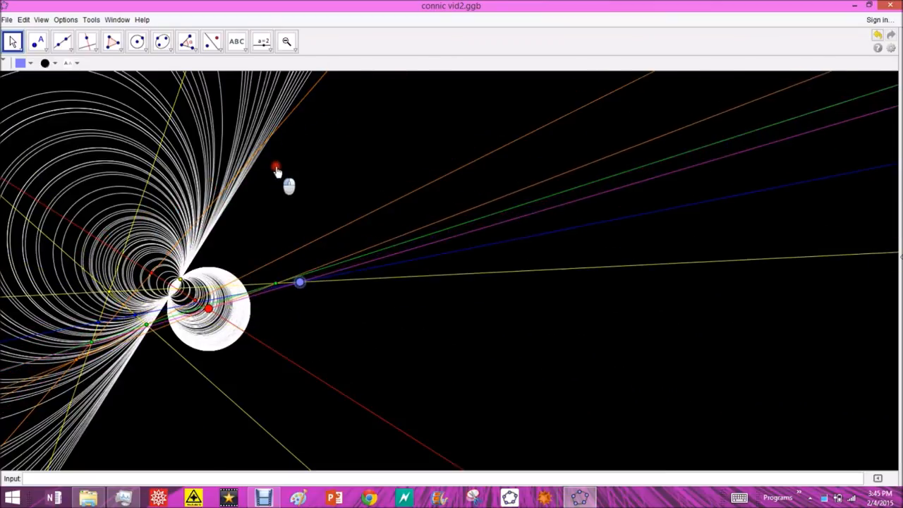
Drag the free point around so traced white circles pile into a field-line pattern.
{"action": "left_click_drag", "start_coordinate": [299, 282], "coordinate": [370, 268]}
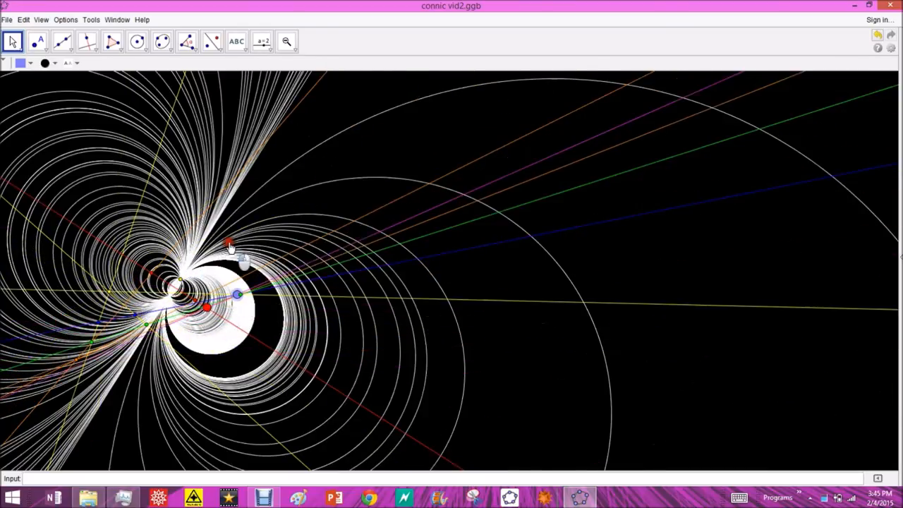
{"action": "left_click_drag", "start_coordinate": [233, 242], "coordinate": [106, 318]}
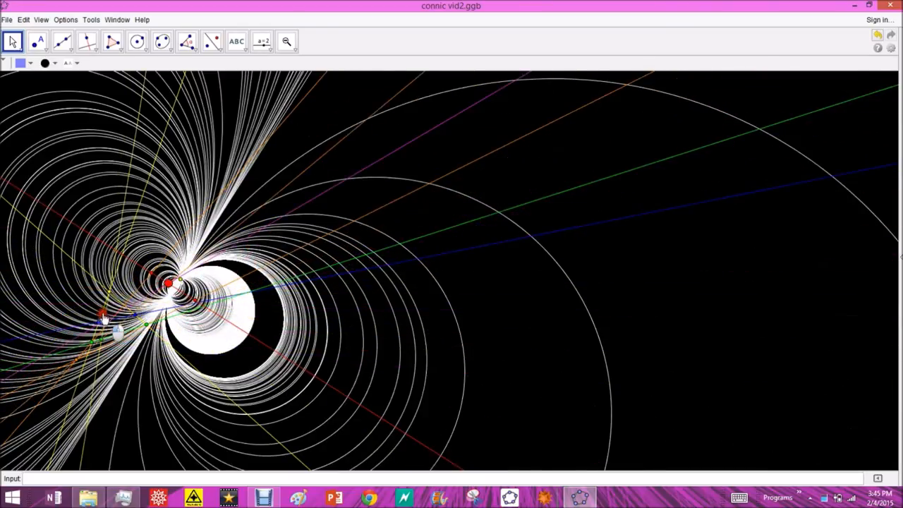
{"action": "left_click_drag", "start_coordinate": [101, 318], "coordinate": [204, 308]}
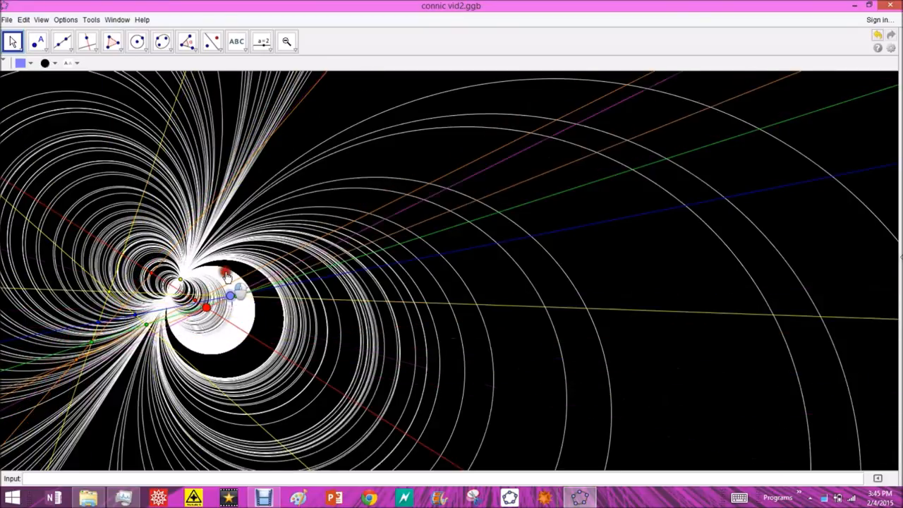